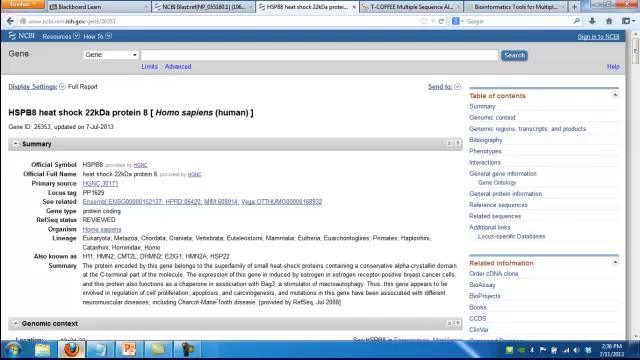
Scroll through the BLAST taxonomy report's lineage and organism listings for NP_055180 hits.
scroll("down", 3)
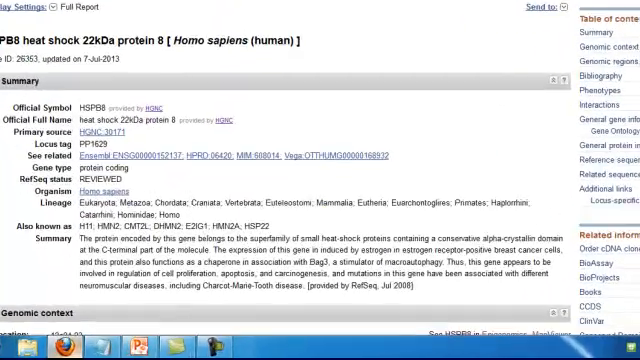
scroll("down", 3)
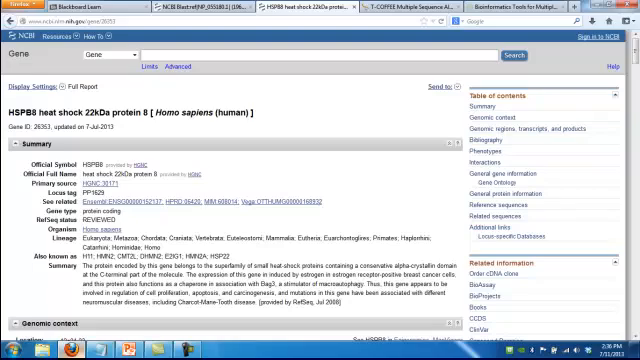
scroll("down", 3)
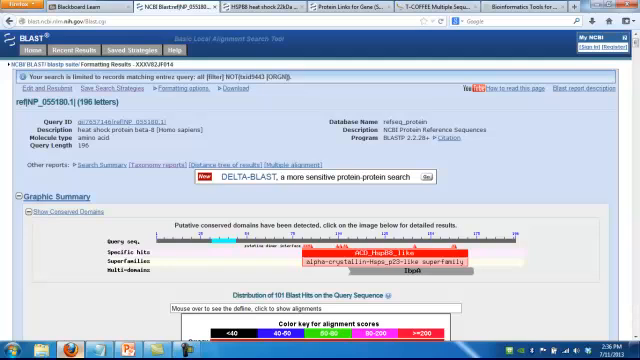
scroll("down", 3)
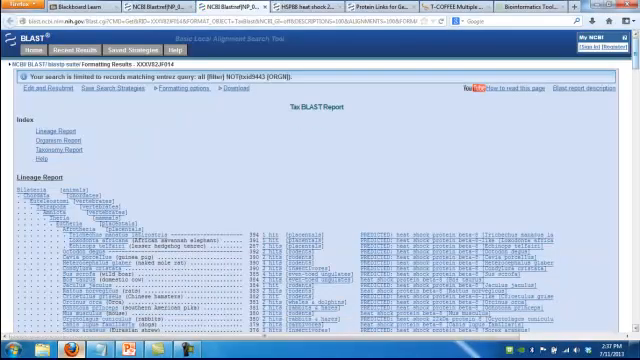
scroll("down", 3)
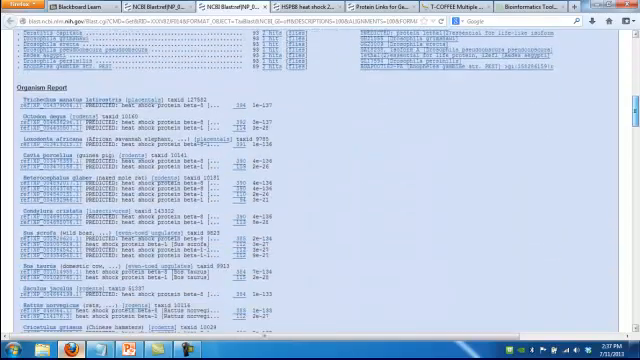
scroll("down", 3)
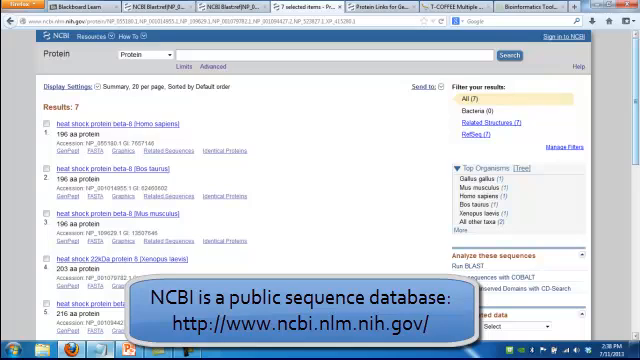
Switch the seven heat shock protein beta-8 records to plain-text FASTA via Display Settings.
scroll("down", 3)
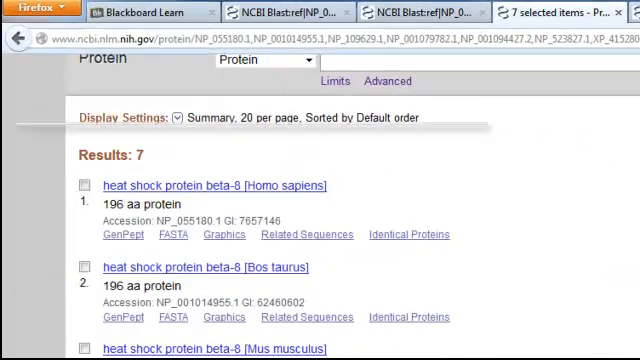
left_click(130, 116)
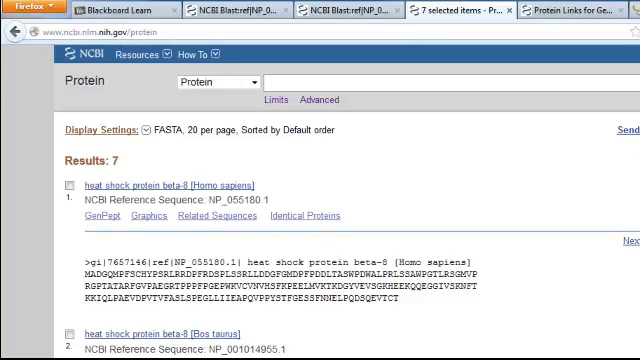
left_click(100, 130)
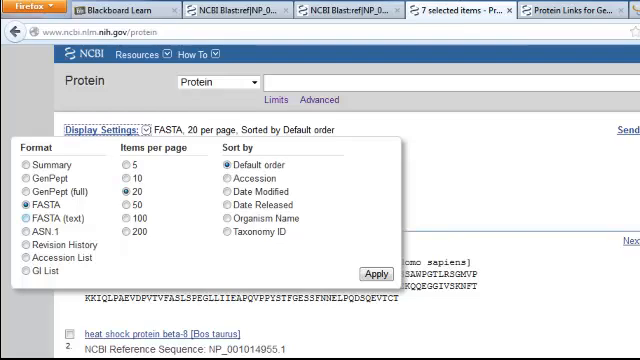
left_click(20, 212)
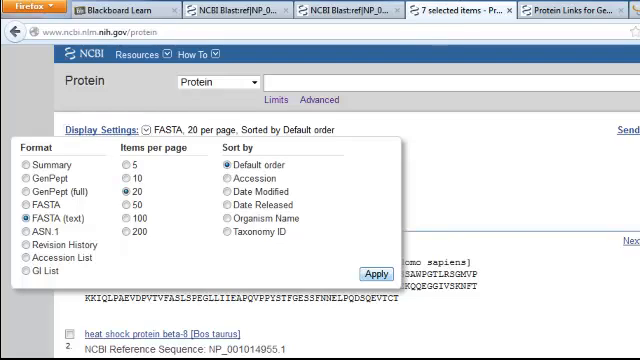
left_click(368, 272)
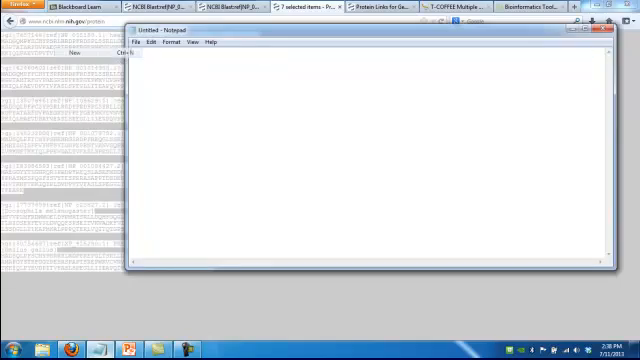
Paste the seven copied FASTA sequences into the blank Notepad document.
key("ctrl+v")
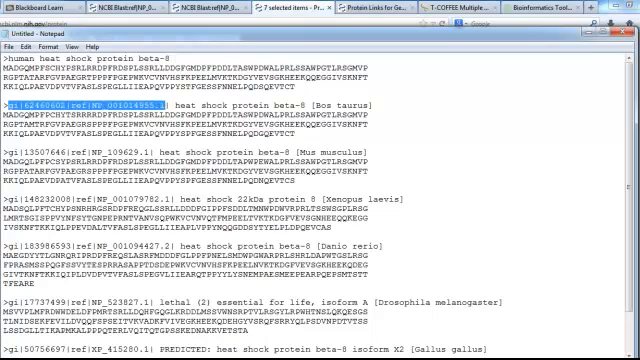
Rename the gi headers to 'cow' and 'mouse', then move down to the remaining entries.
type("cow heat shock protein beta-8")
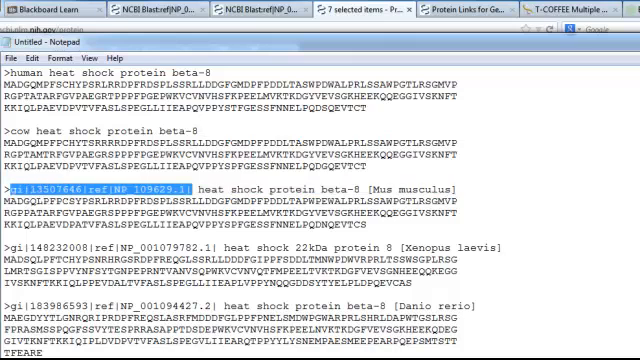
type("mouse heat shock protein beta-8")
left_click(240, 306)
type("zebra")
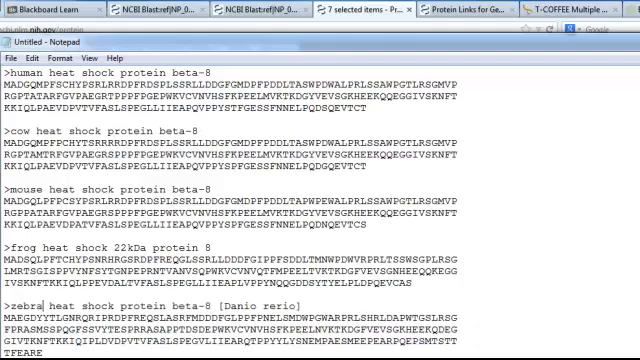
scroll("down", 3)
type("fish")
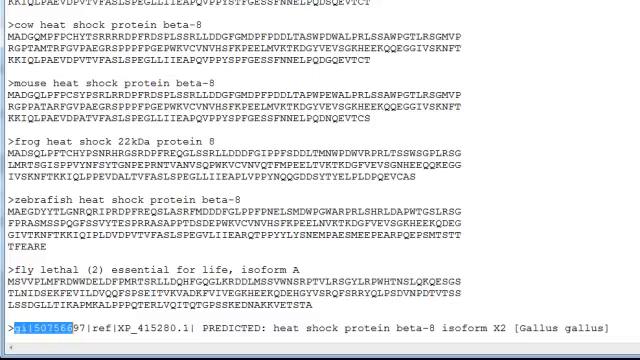
scroll("down", 3)
type("chicken")
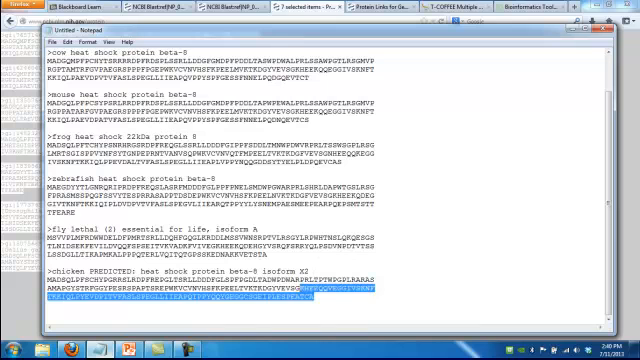
Select all the renamed FASTA sequences in Notepad for copying.
key("ctrl+a")
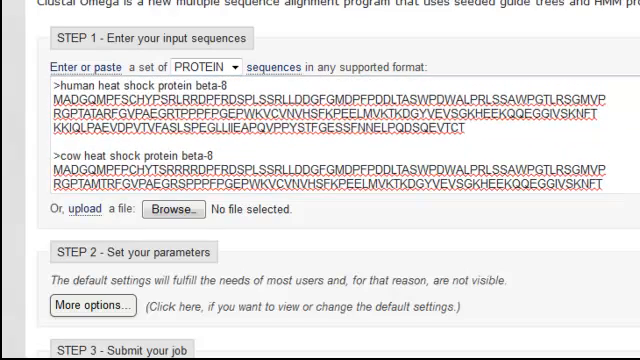
Submit the pasted sequences to Clustal Omega as a PROTEIN alignment job.
scroll("down", 3)
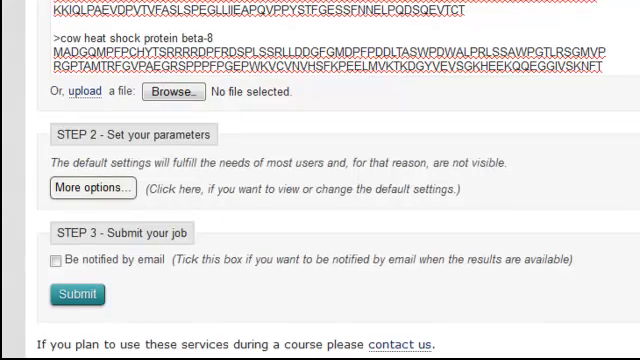
left_click(76, 294)
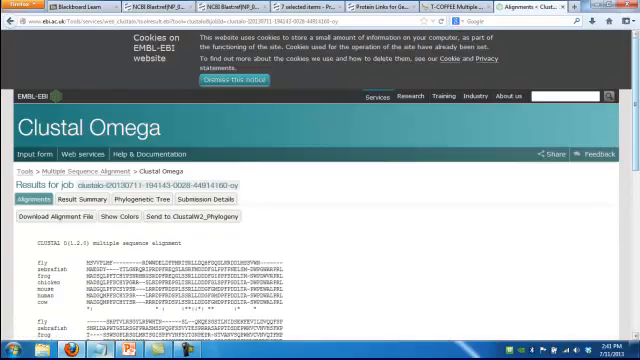
Scroll down the Clustal Omega results to the aligned sequences with conservation marks.
scroll("down", 3)
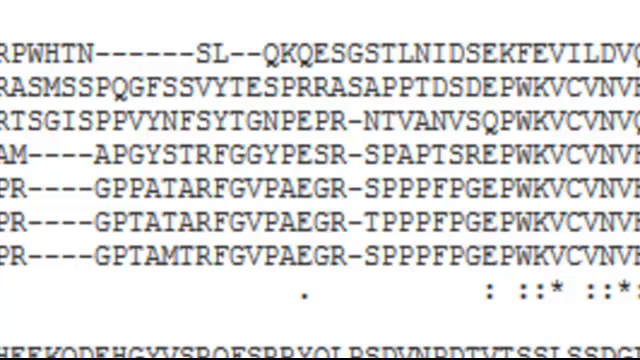
scroll("down", 3)
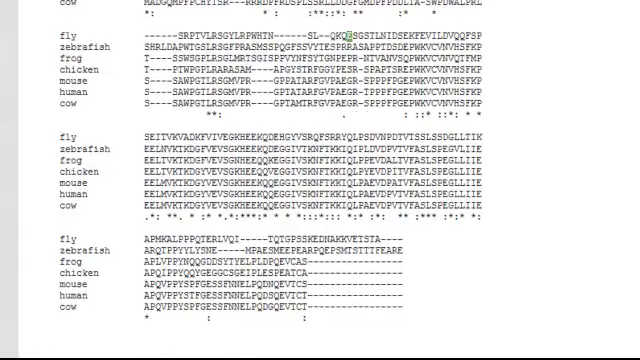
scroll("down", 3)
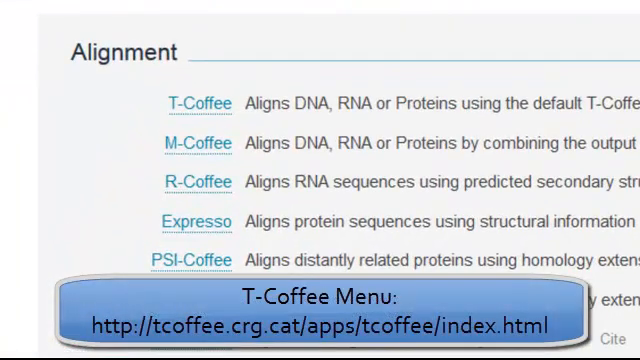
Submit the pasted beta-8 sequences to T-Coffee's default aligner with a notification email.
scroll("down", 3)
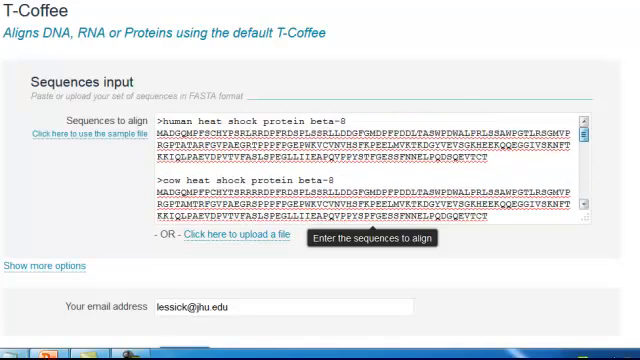
scroll("down", 3)
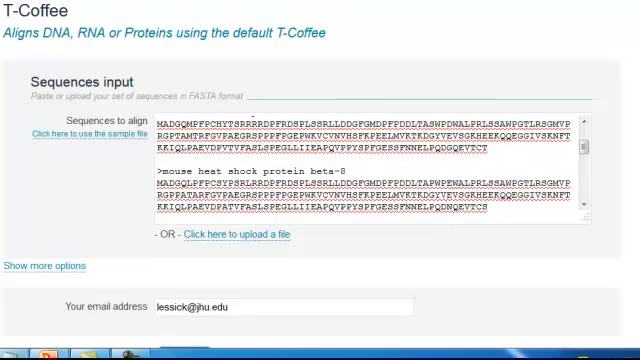
scroll("down", 3)
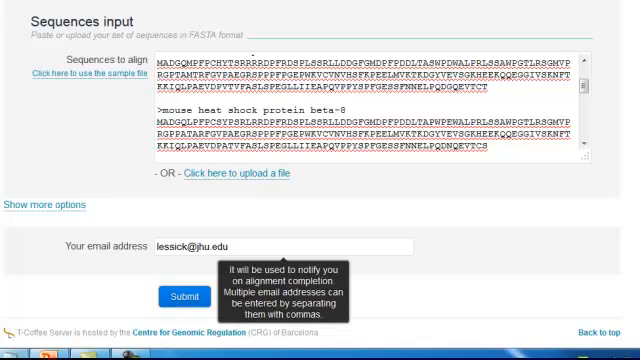
left_click(178, 296)
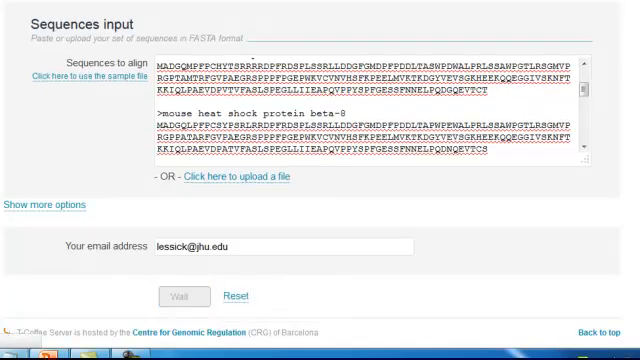
Bring up the T-Coffee result and scroll to the colour-coded seven-species alignment with consensus rows.
left_click(176, 296)
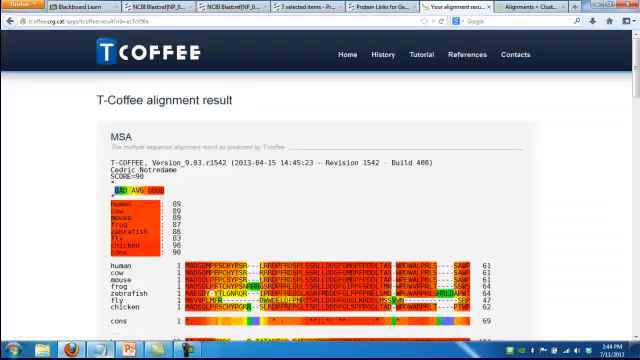
scroll("down", 3)
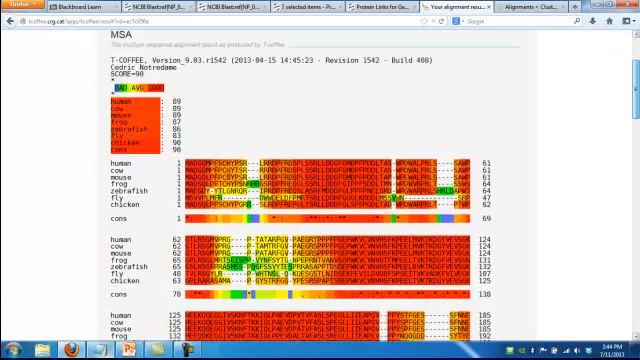
scroll("down", 3)
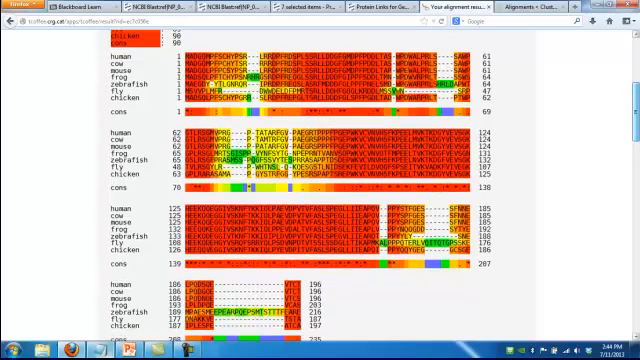
scroll("down", 3)
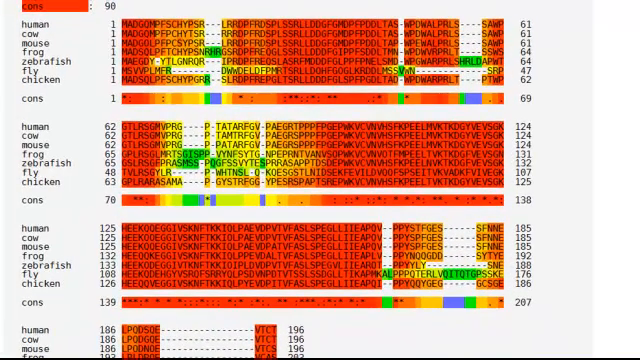